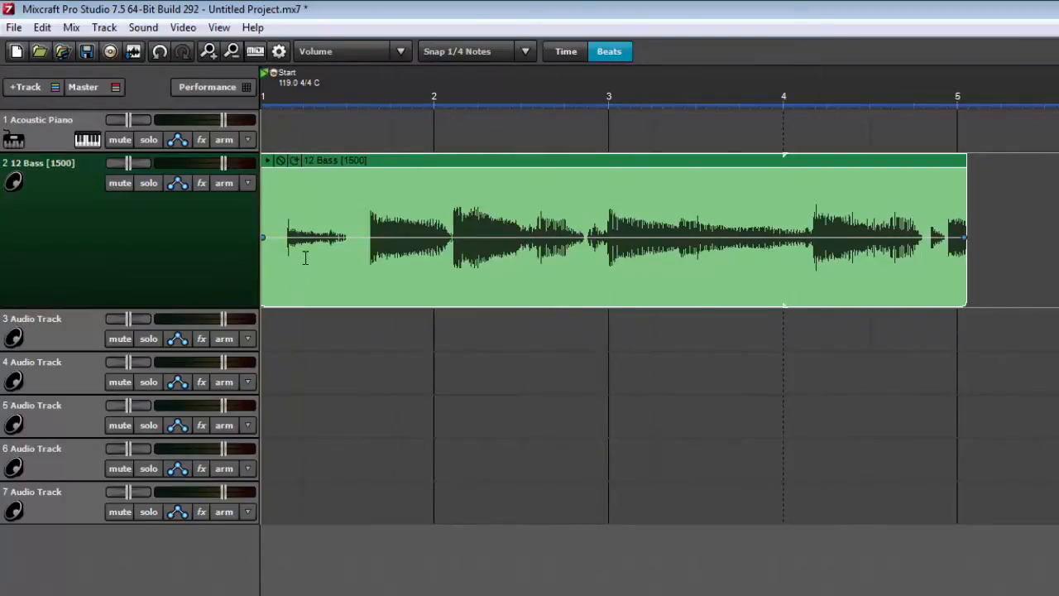
mouse_move(336, 258)
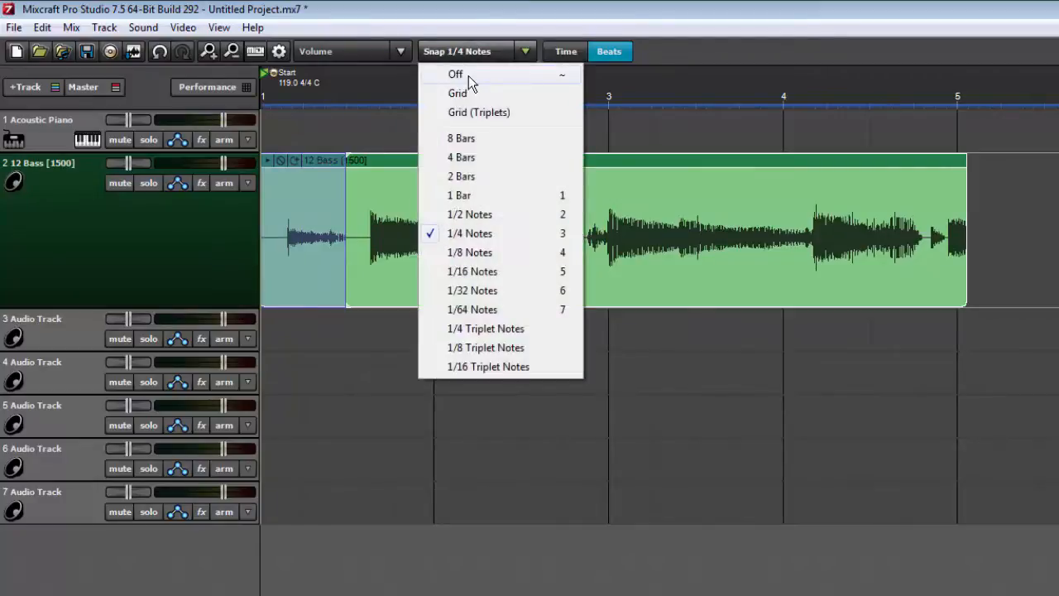
Set Snap to Off, then test a free selection across the 12 Bass clip.
left_click(455, 74)
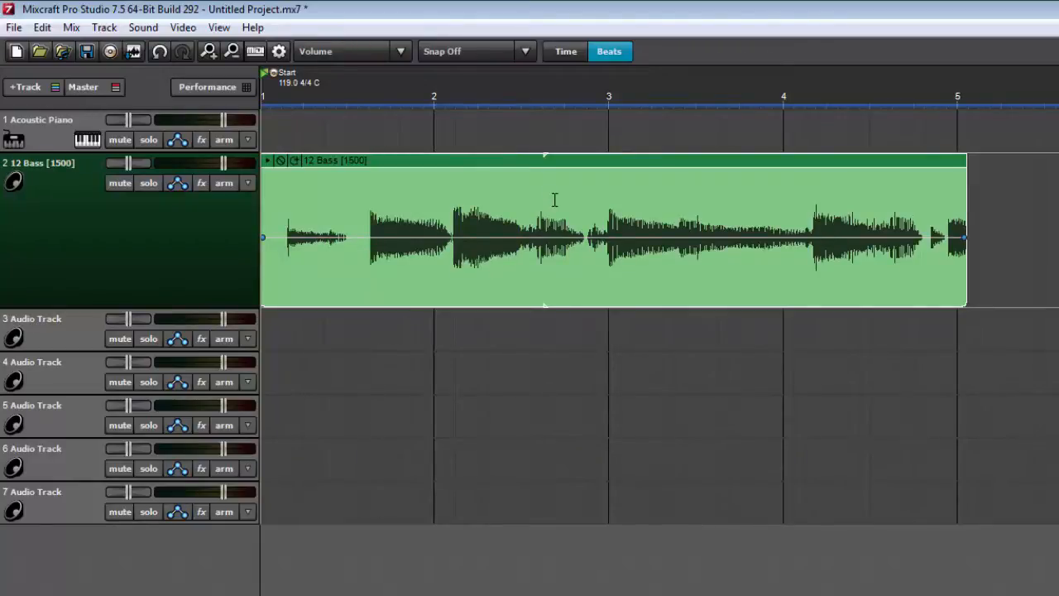
mouse_move(575, 202)
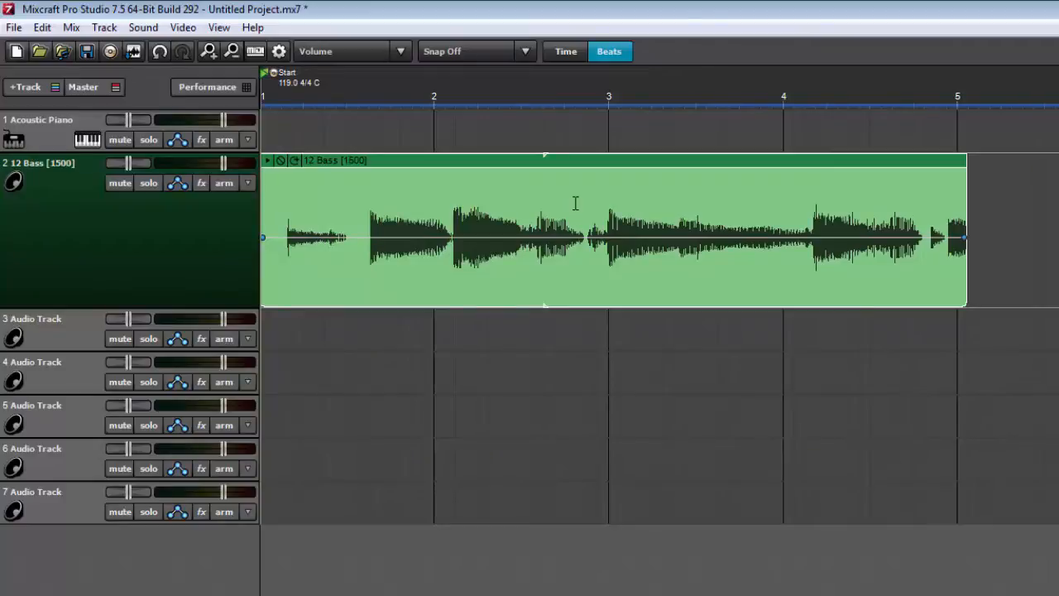
mouse_move(560, 211)
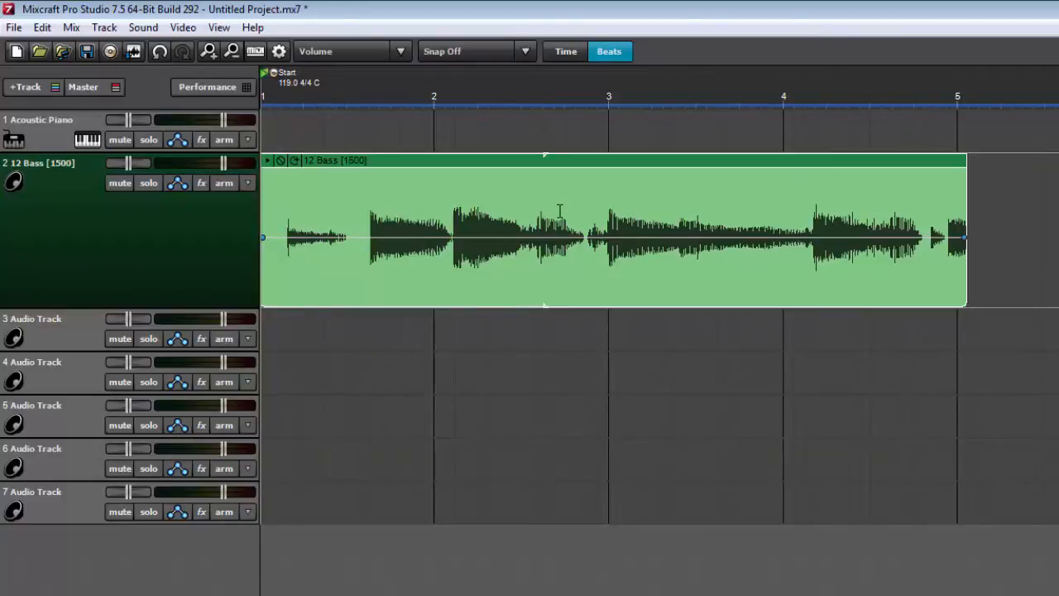
left_click_drag(359, 231, 810, 231)
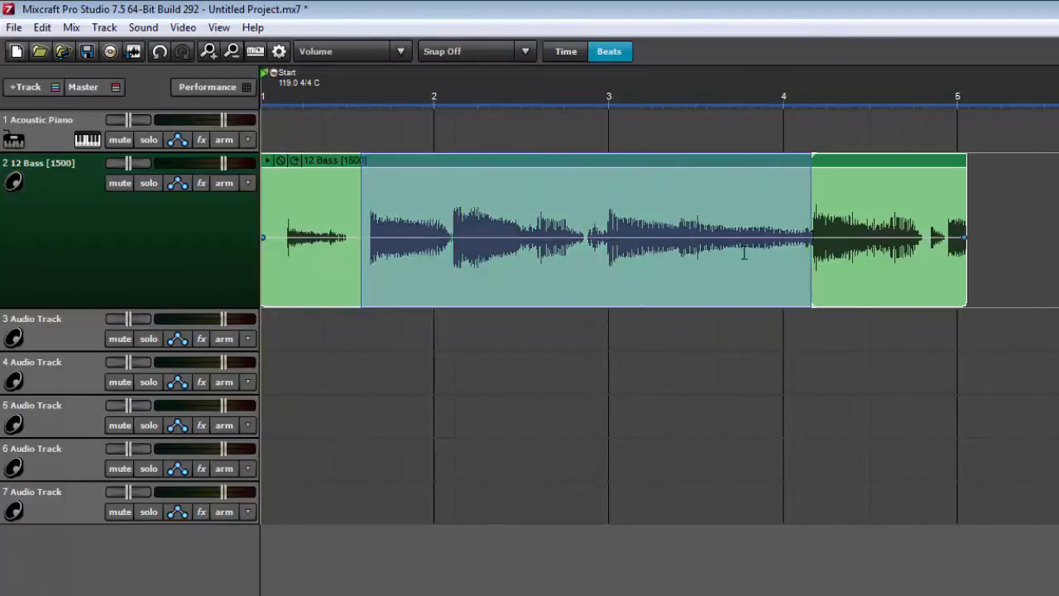
left_click(612, 232)
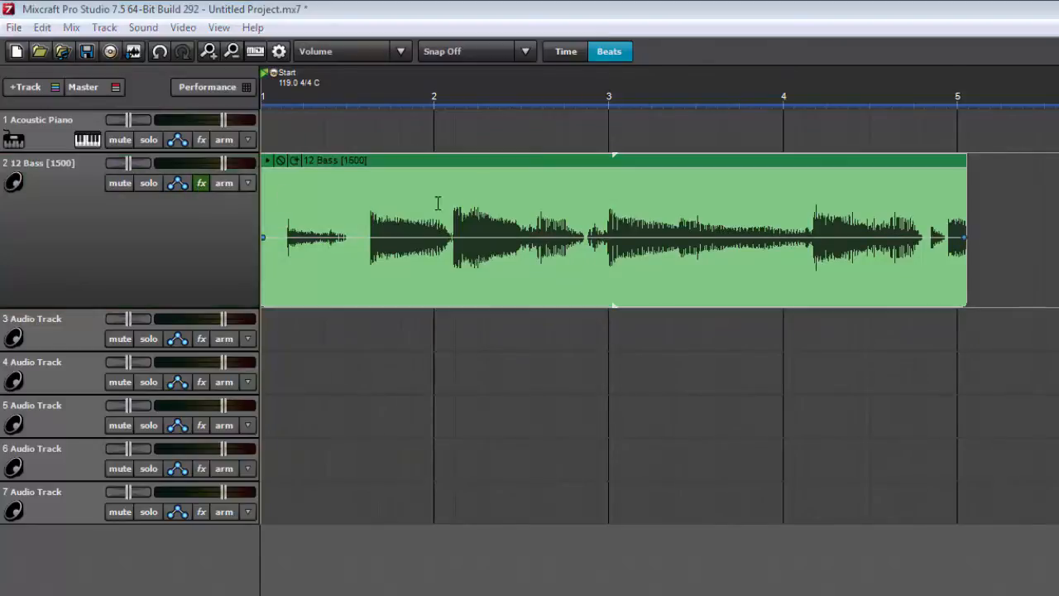
Add VTC-1 Vacuum Tube Compressor (Basic compression) to 12 Bass and open its editor.
left_click(200, 183)
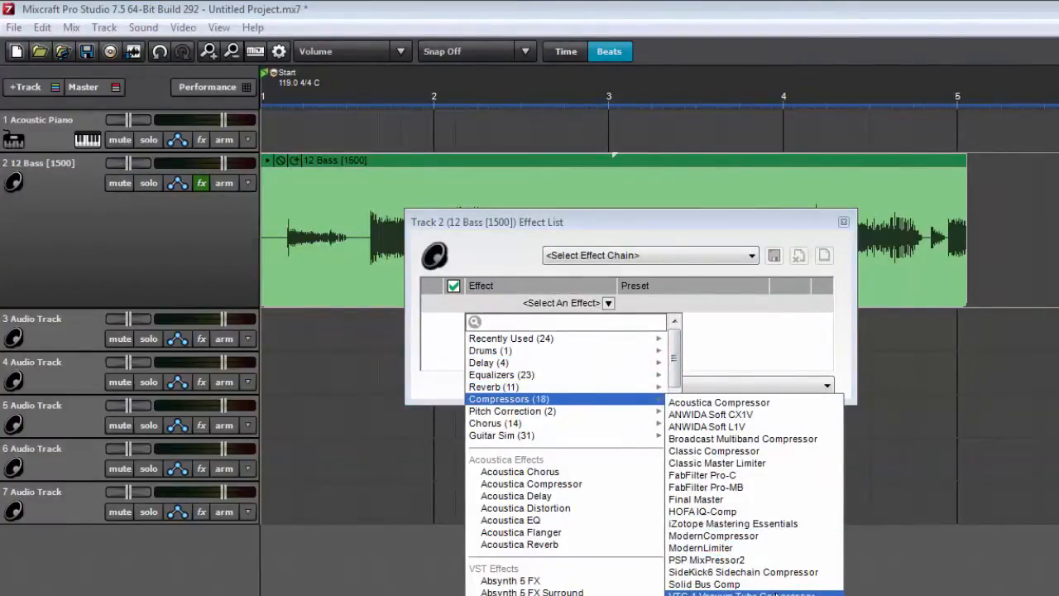
left_click(736, 592)
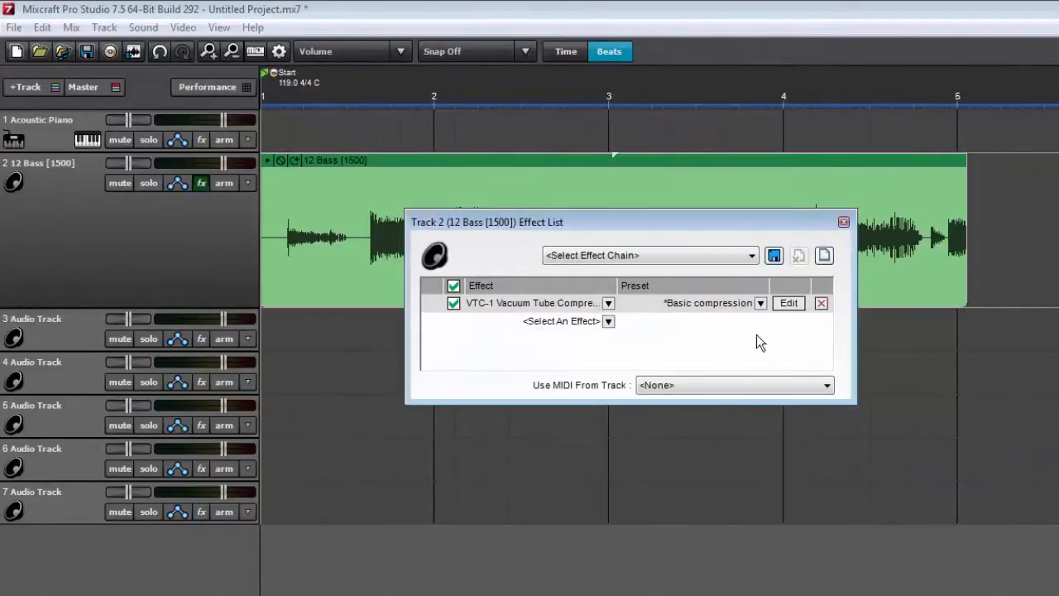
left_click(786, 303)
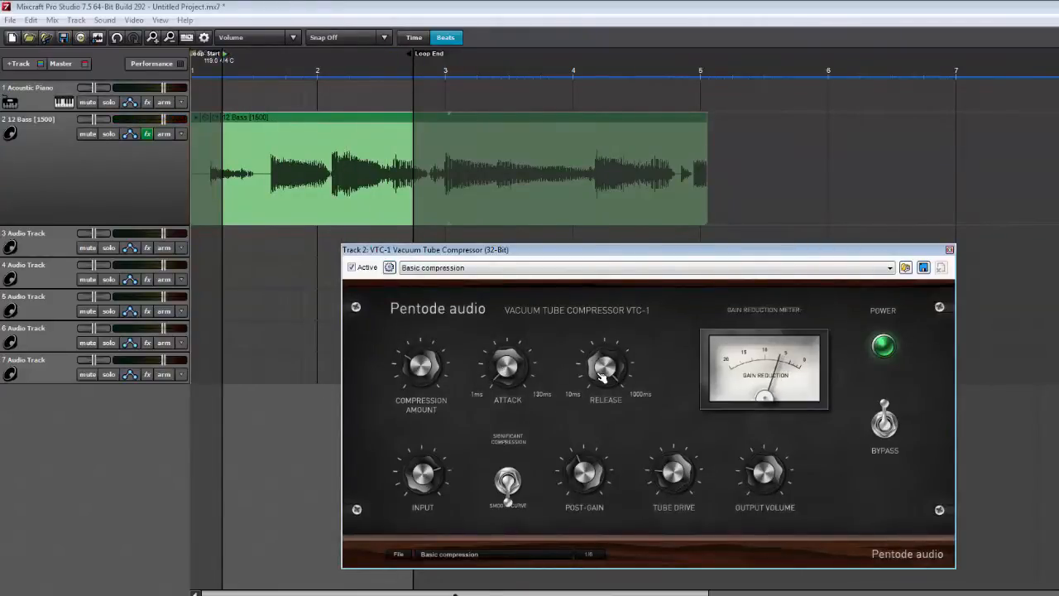
mouse_move(619, 318)
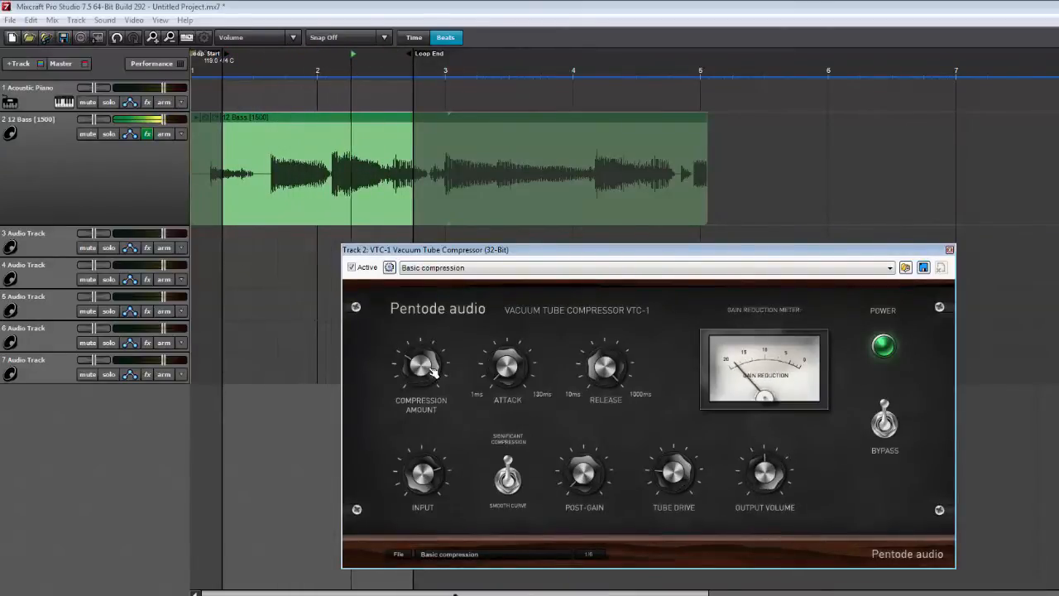
Adjust the VTC-1 Compression Amount knob while the bass loop plays.
left_click_drag(421, 364, 426, 356)
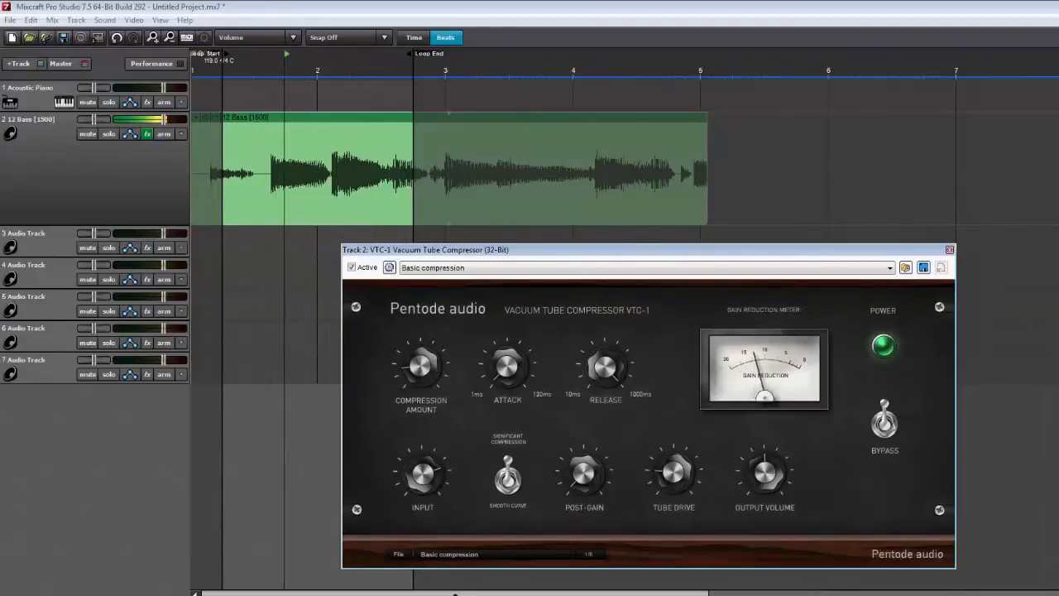
left_click_drag(421, 364, 431, 372)
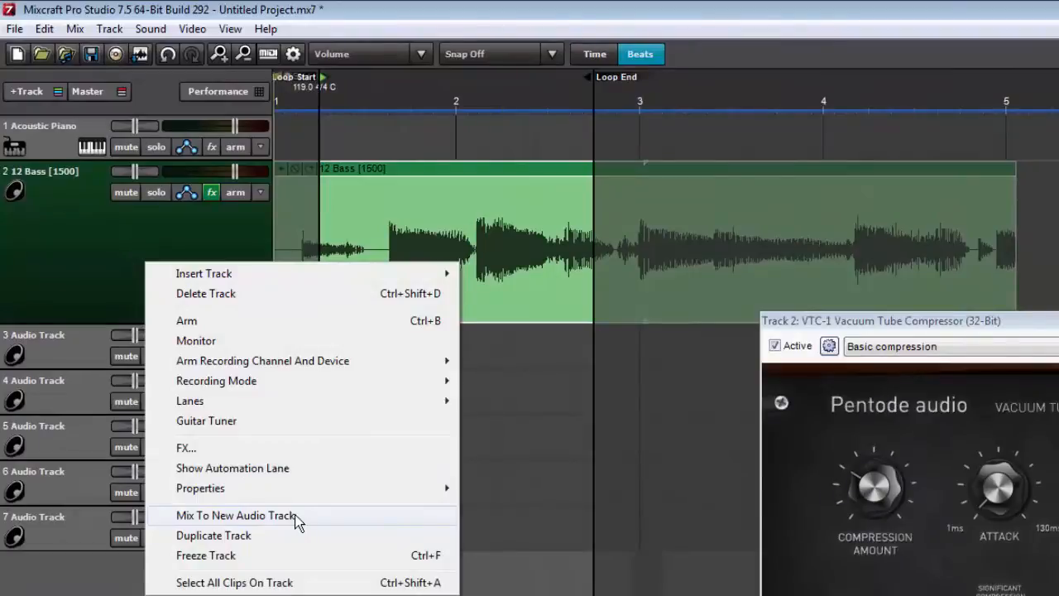
Mix the bass to a new audio track and set its clip to Left Channel.
left_click(236, 515)
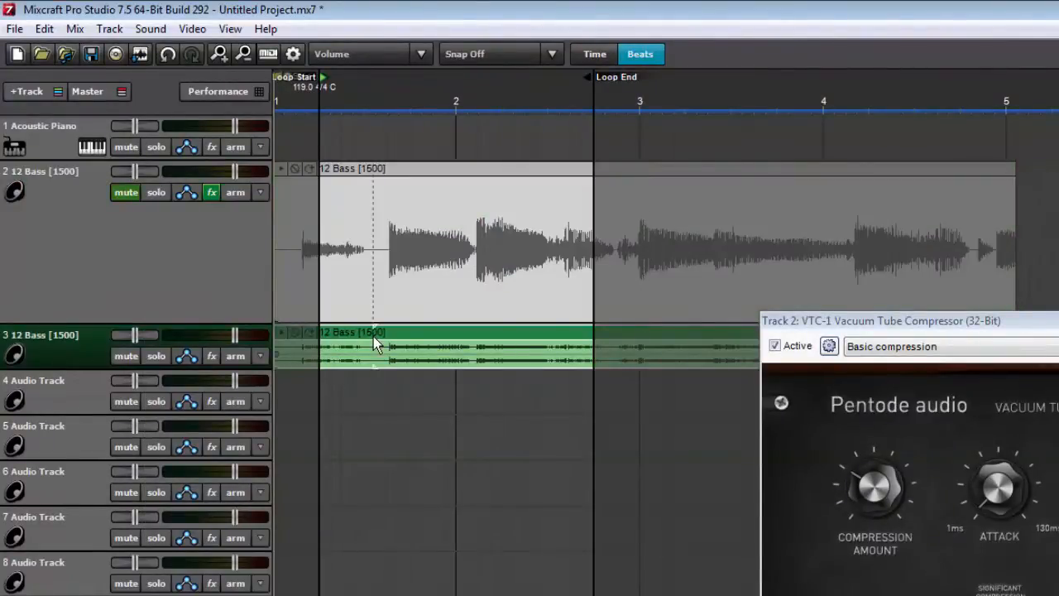
right_click(377, 345)
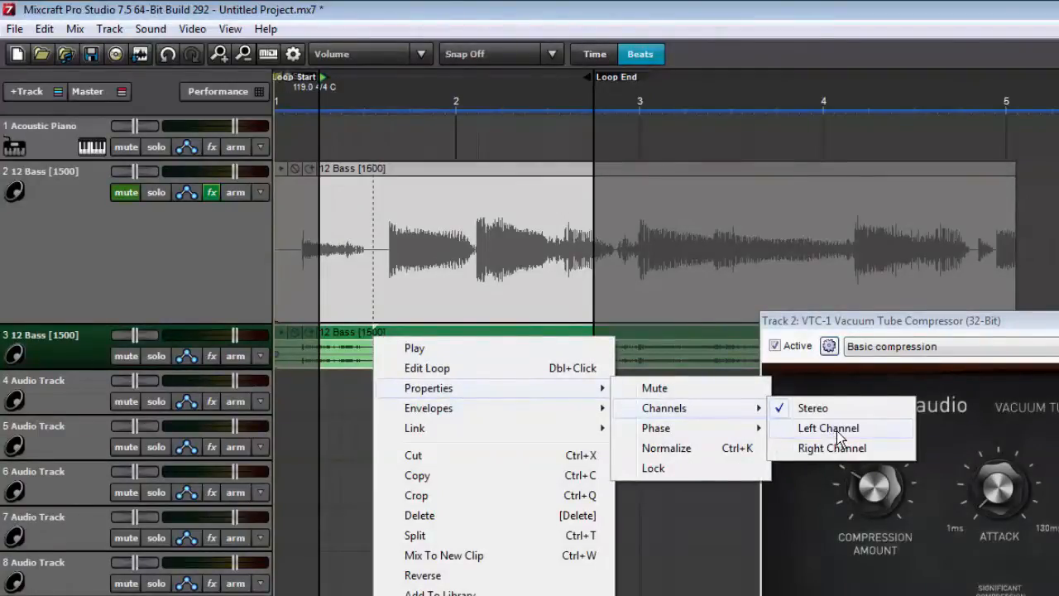
left_click(827, 427)
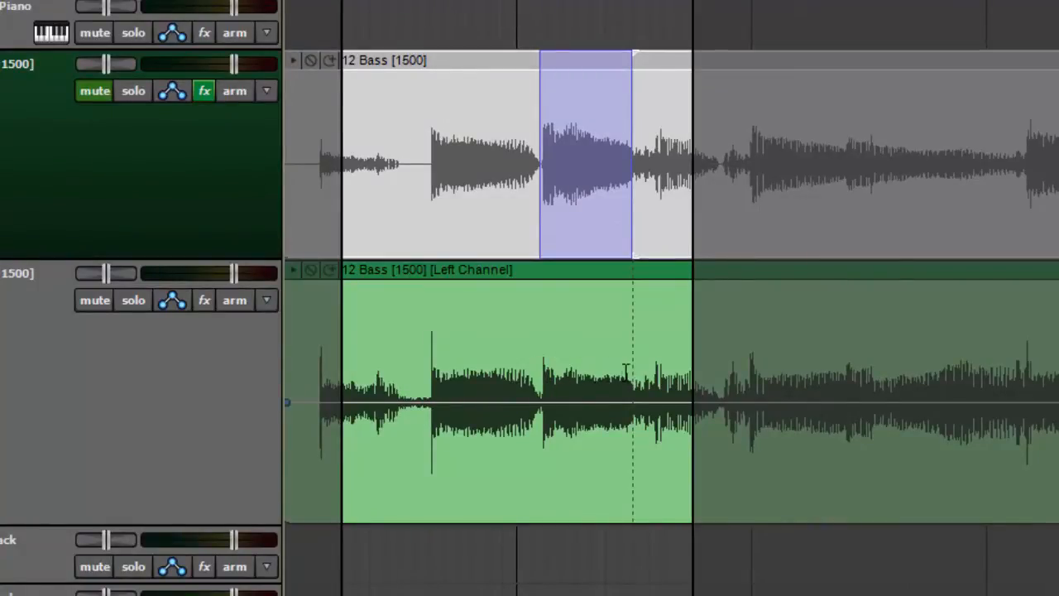
mouse_move(658, 375)
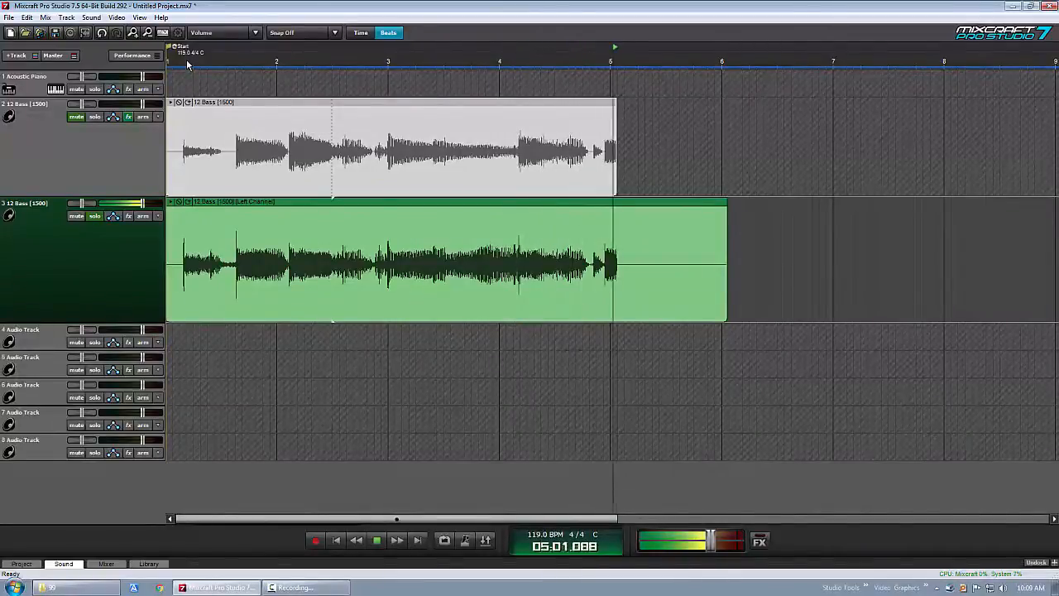
Jump playback back to the start of the timeline to review the bass tracks.
left_click(376, 540)
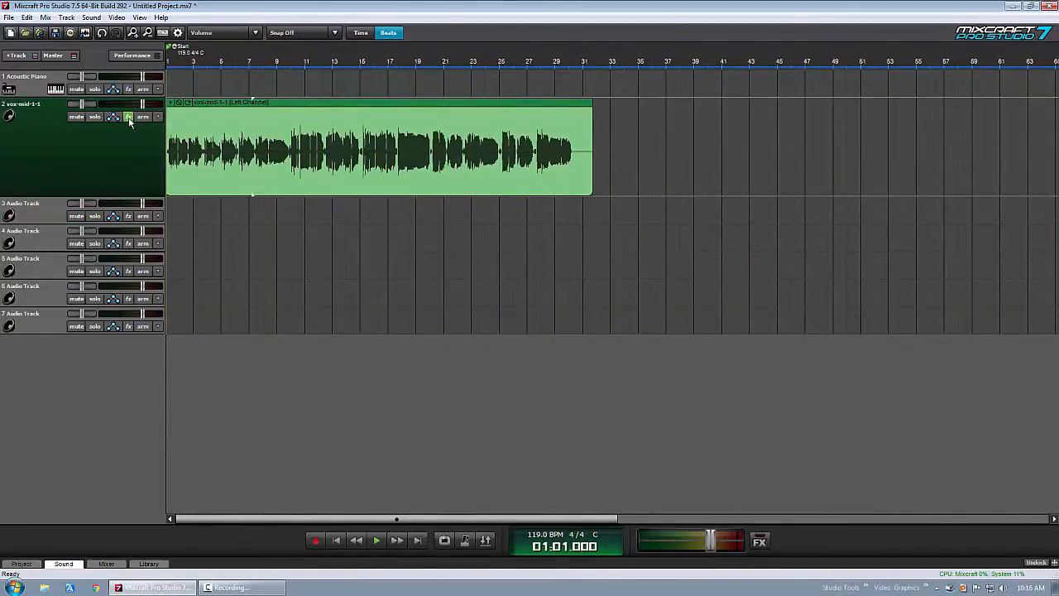
Open the vocal track's VTC-1 settings, move them aside, and mix to a new track.
left_click(128, 116)
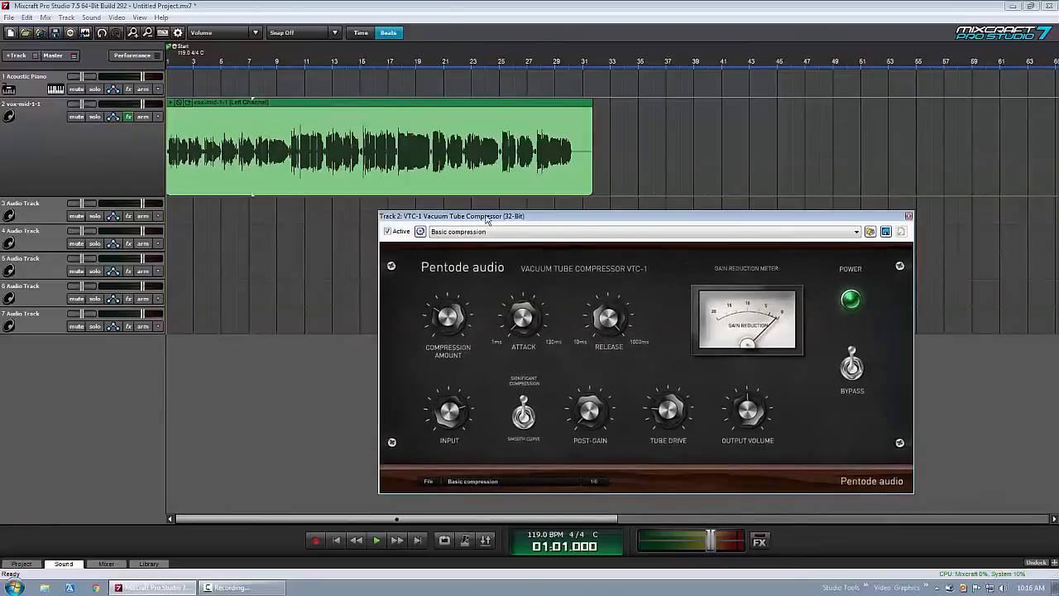
left_click_drag(453, 216, 577, 220)
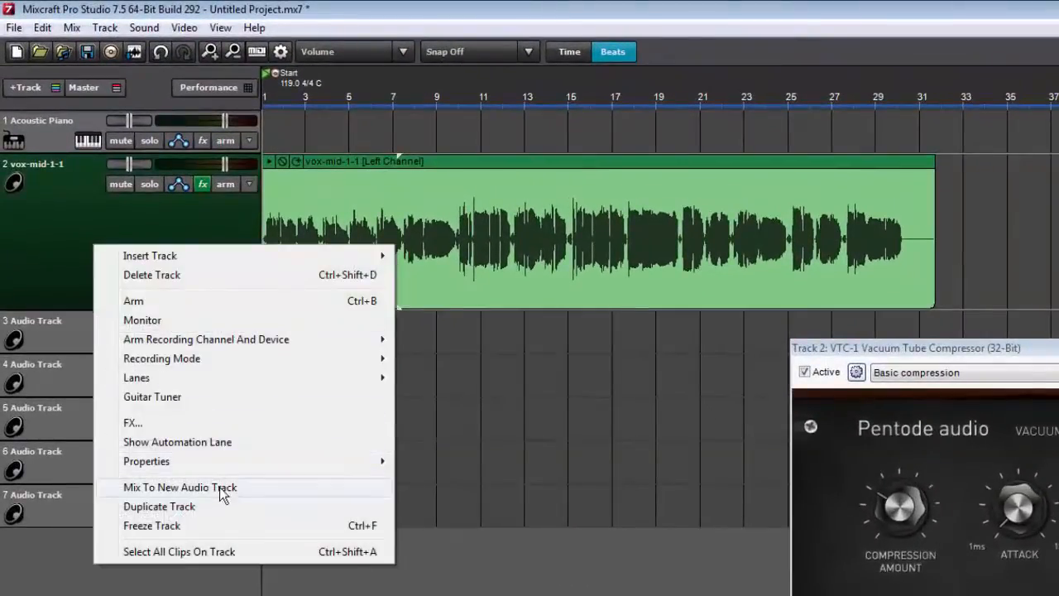
left_click(180, 486)
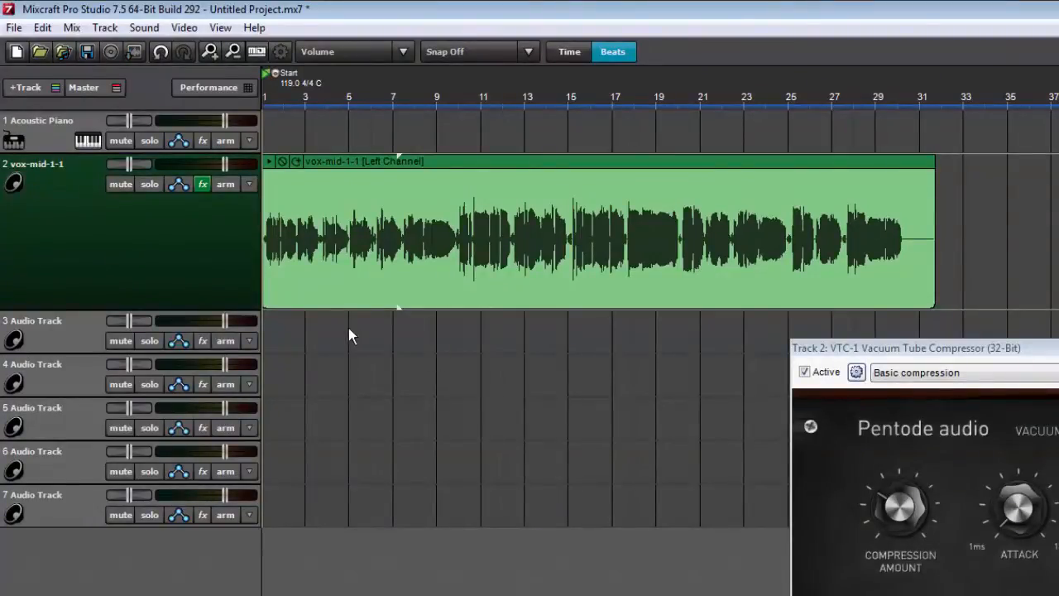
Set the new vox-mid-1-1 clip on track 3 to Left Channel.
right_click(335, 331)
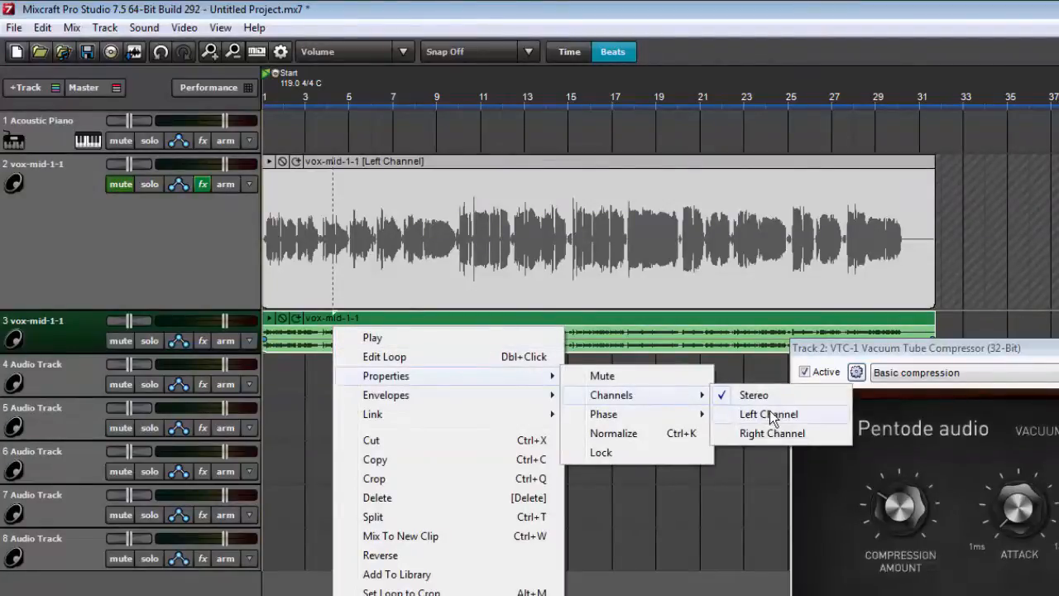
left_click(768, 413)
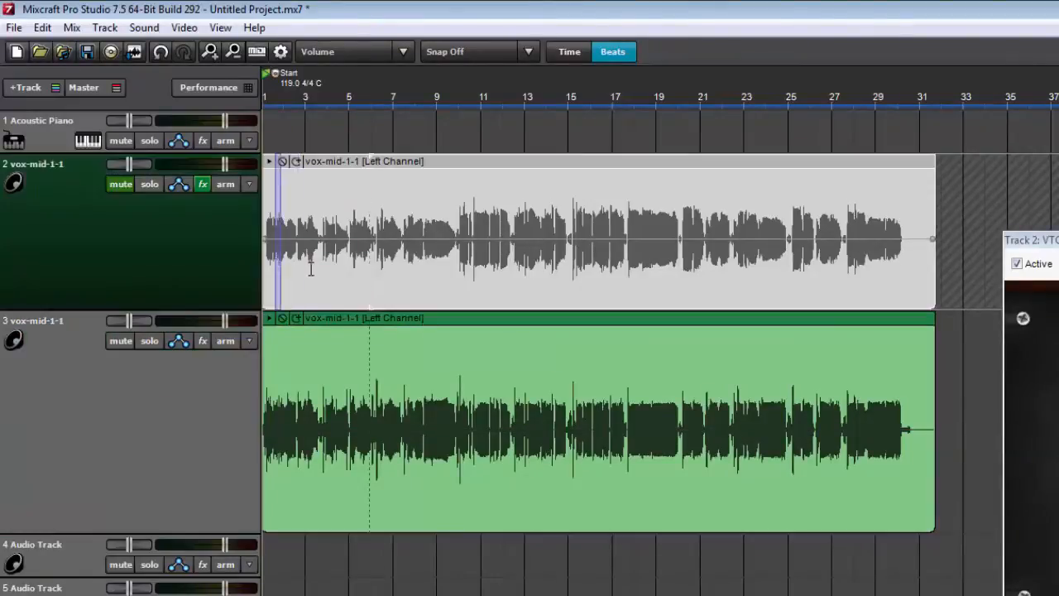
left_click_drag(264, 236, 439, 236)
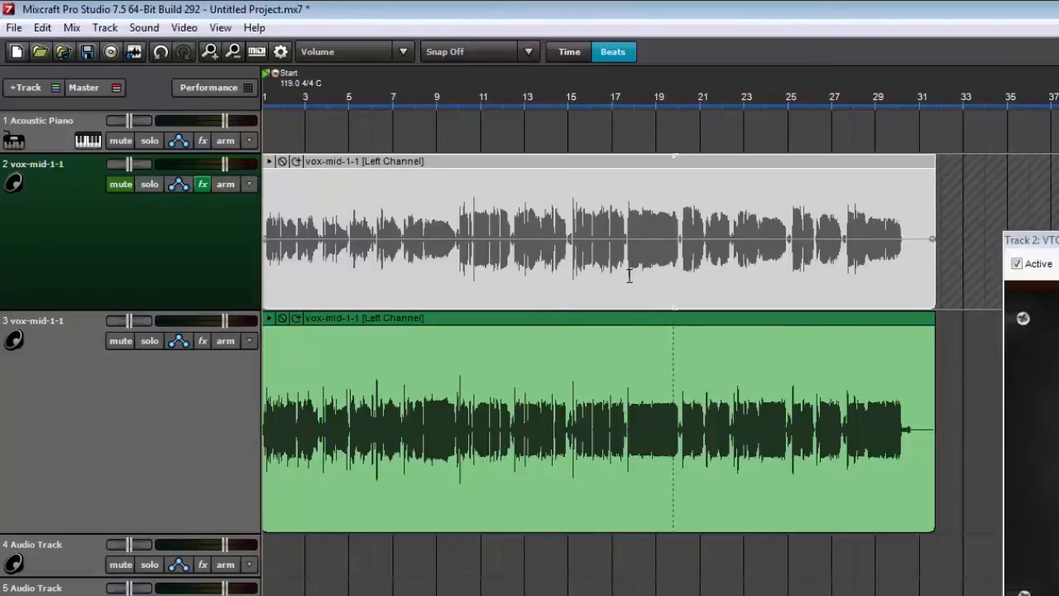
mouse_move(579, 283)
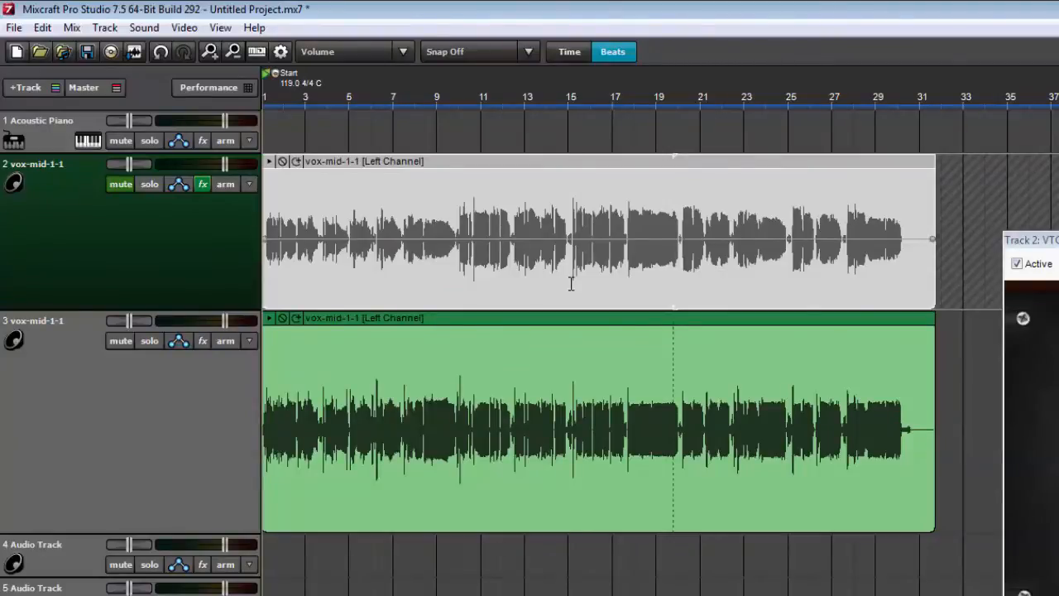
left_click_drag(457, 236, 565, 235)
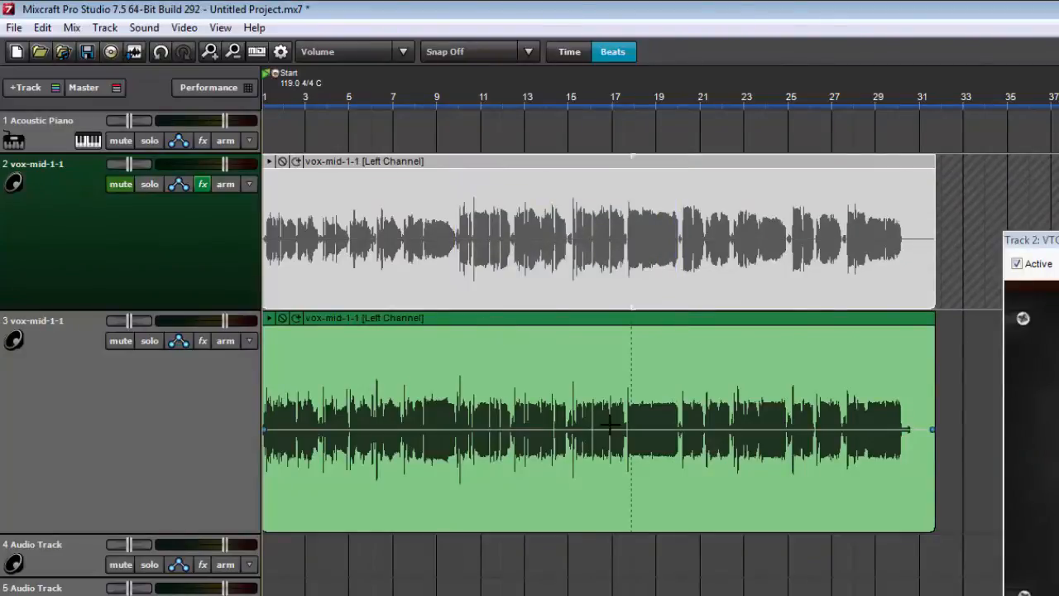
mouse_move(910, 384)
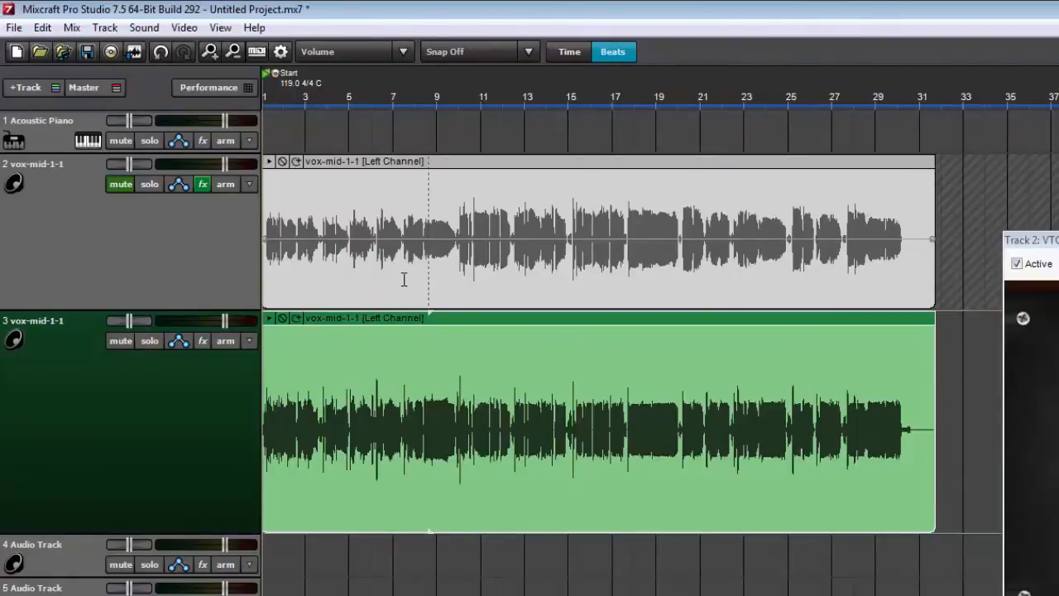
left_click_drag(477, 239, 790, 240)
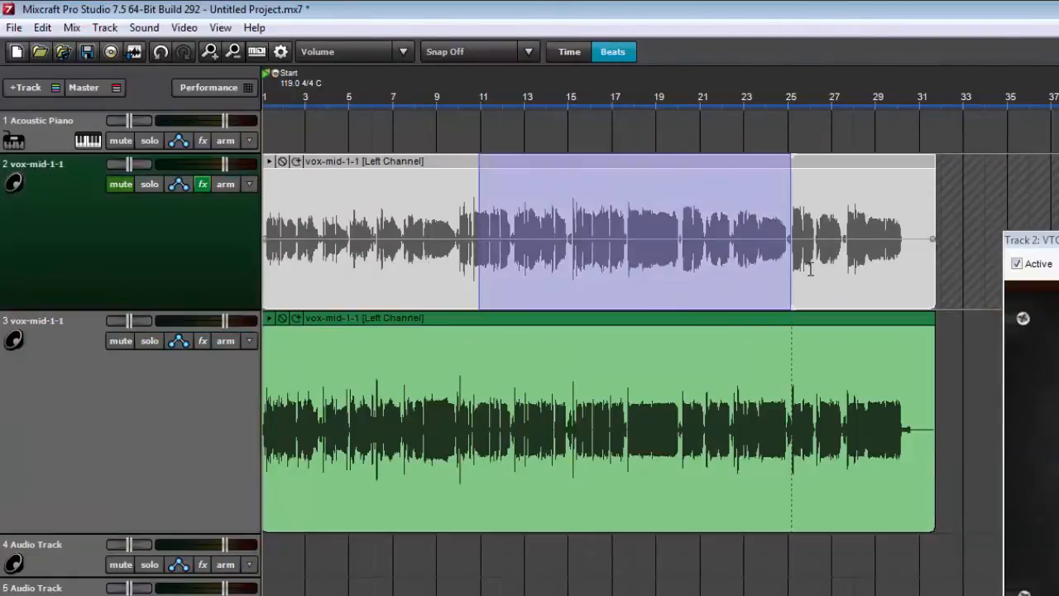
left_click(570, 240)
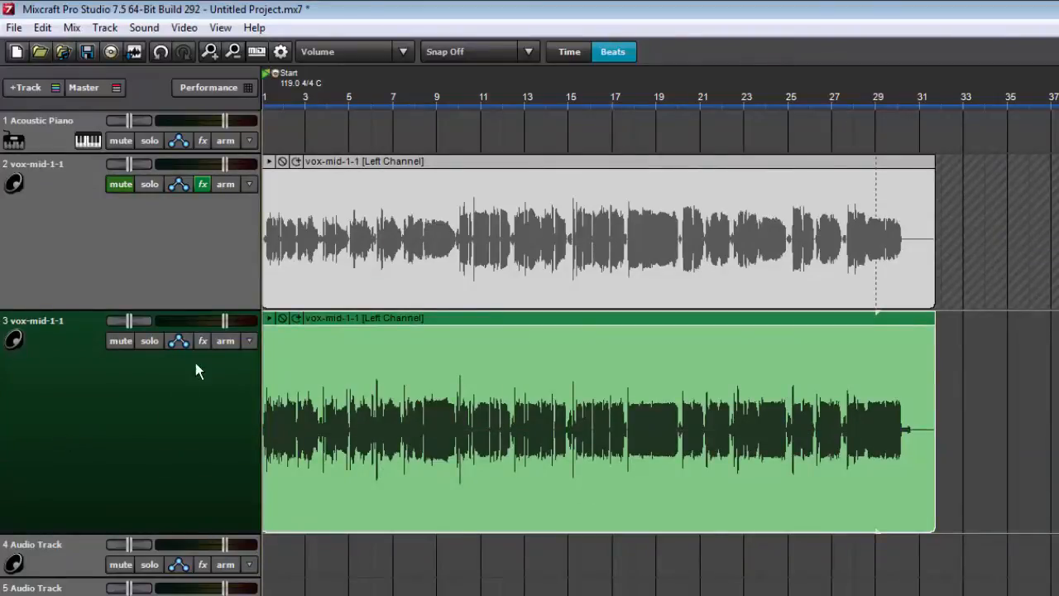
Add a Classic Compressor with the Vocal preset to track 3, then move the effect list aside.
left_click(202, 340)
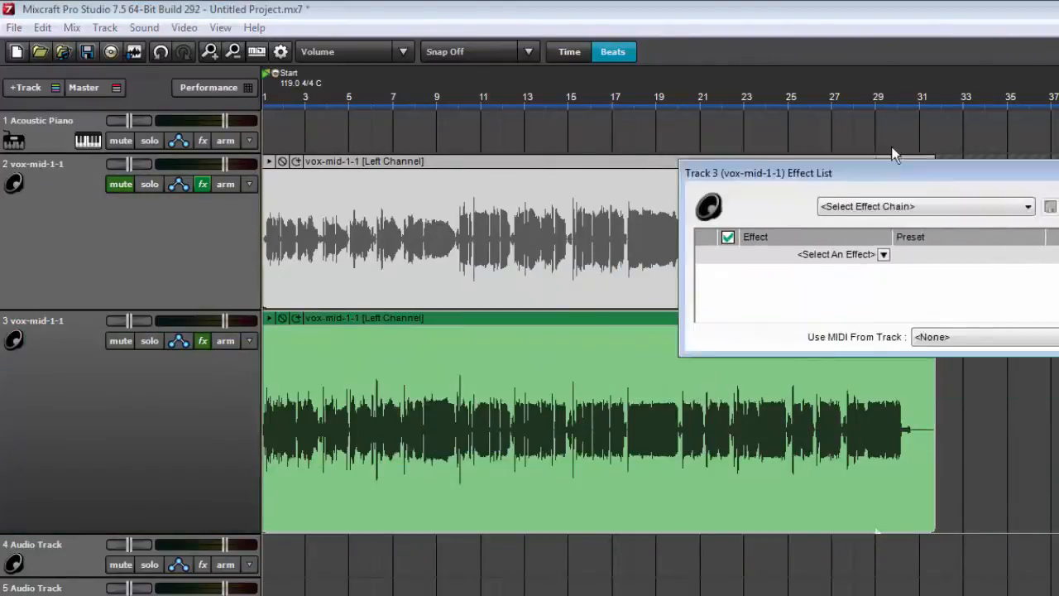
left_click(883, 254)
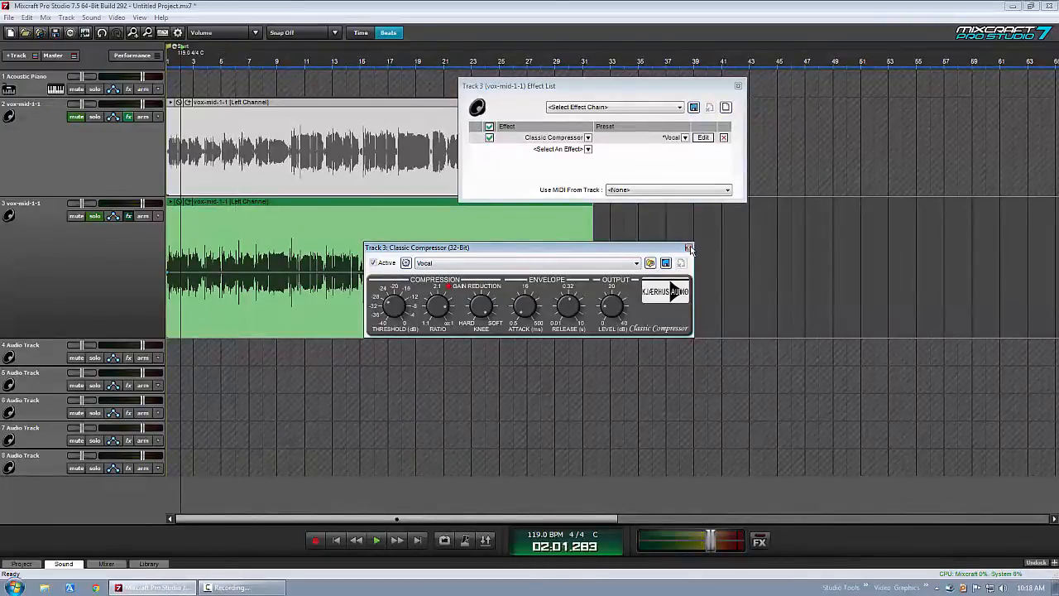
left_click(688, 247)
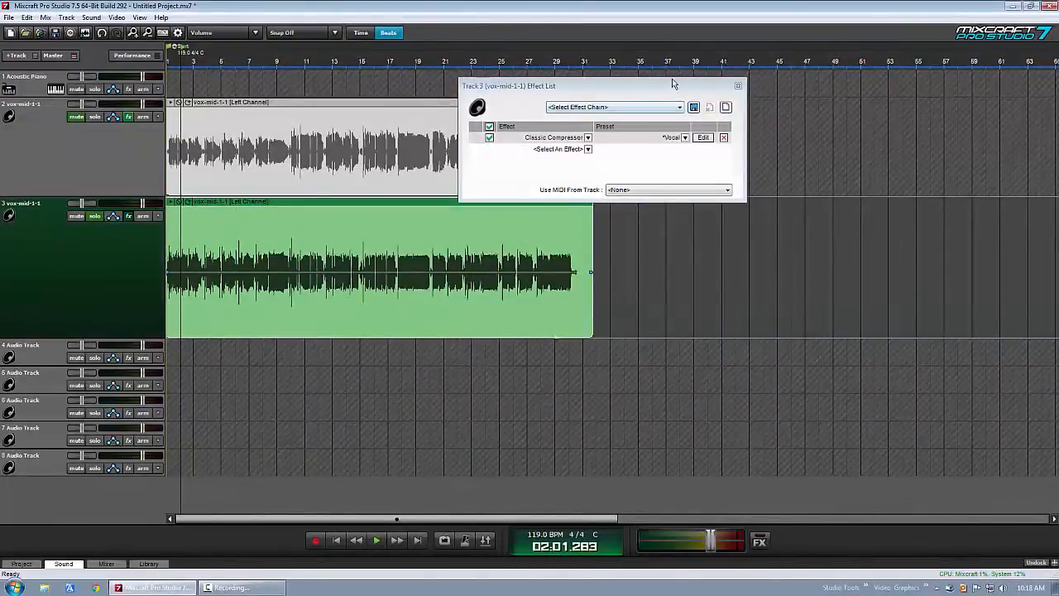
left_click_drag(508, 85, 678, 80)
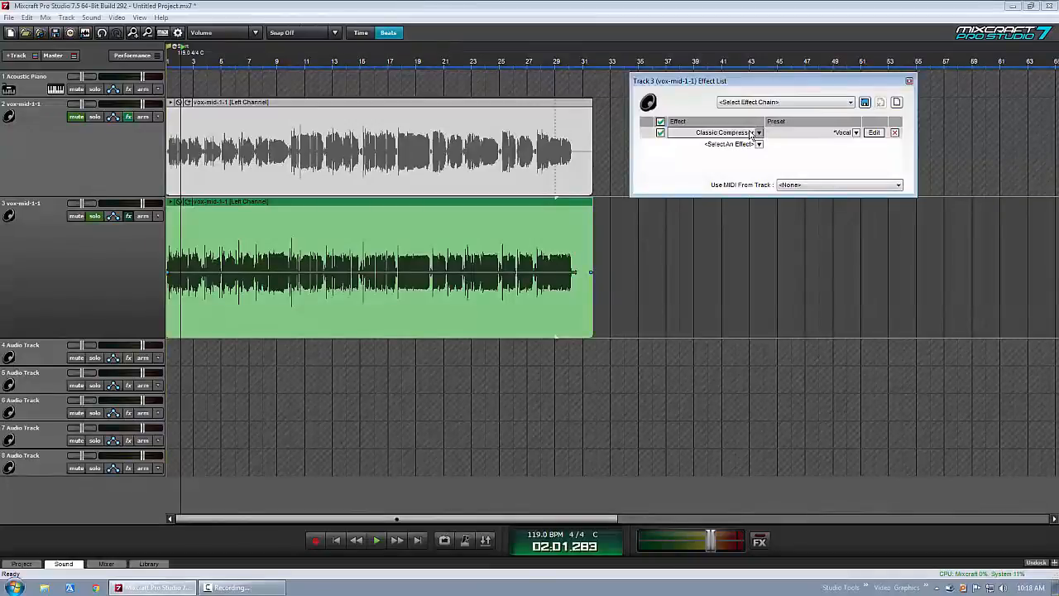